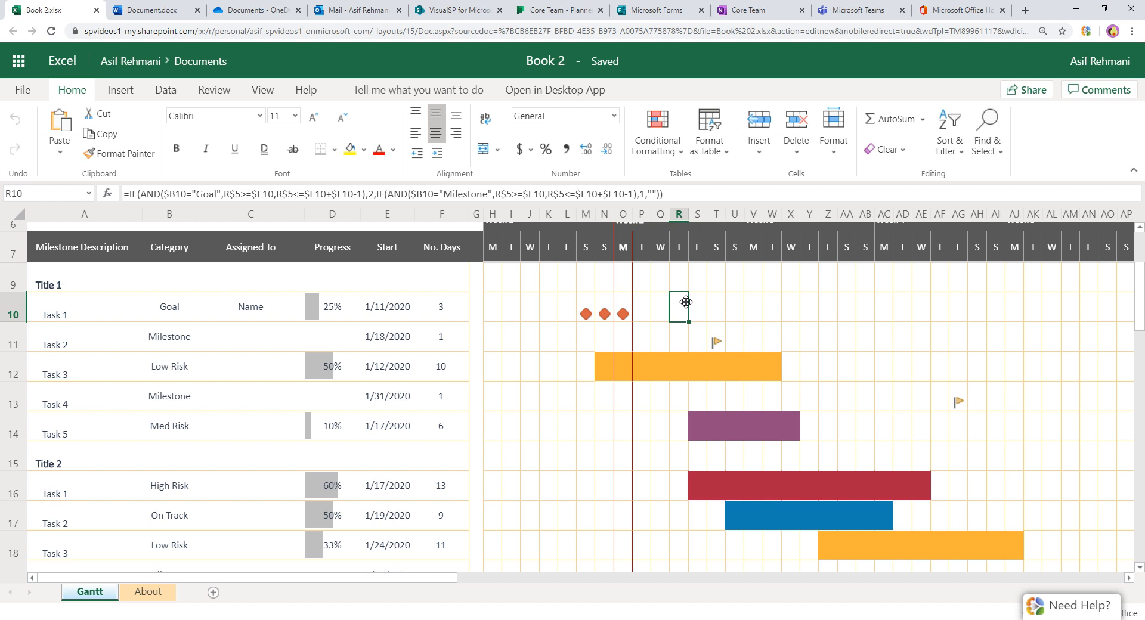
Step: Cycle through the Word résumé, Outlook mail and SharePoint library, landing on the OneDrive files list
left_click(145, 9)
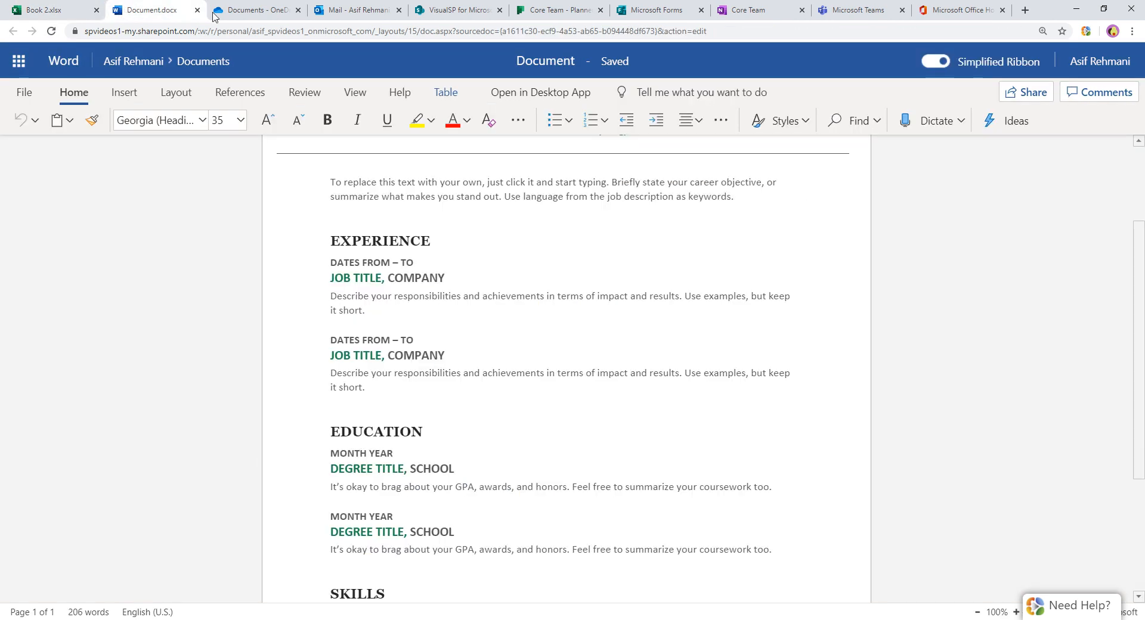
left_click(351, 9)
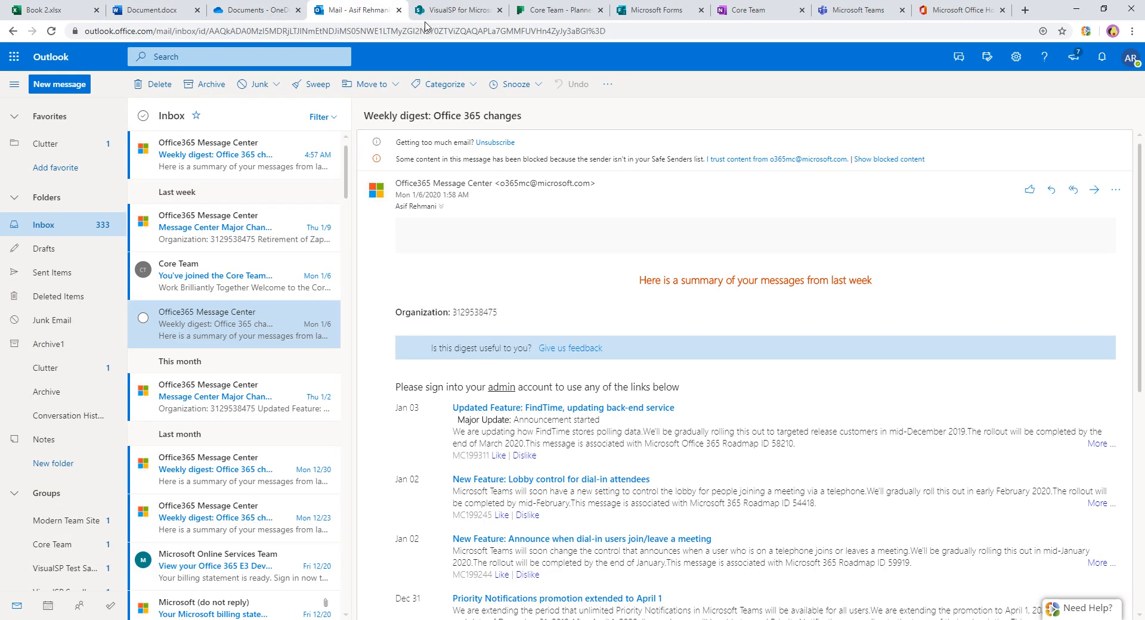
left_click(457, 10)
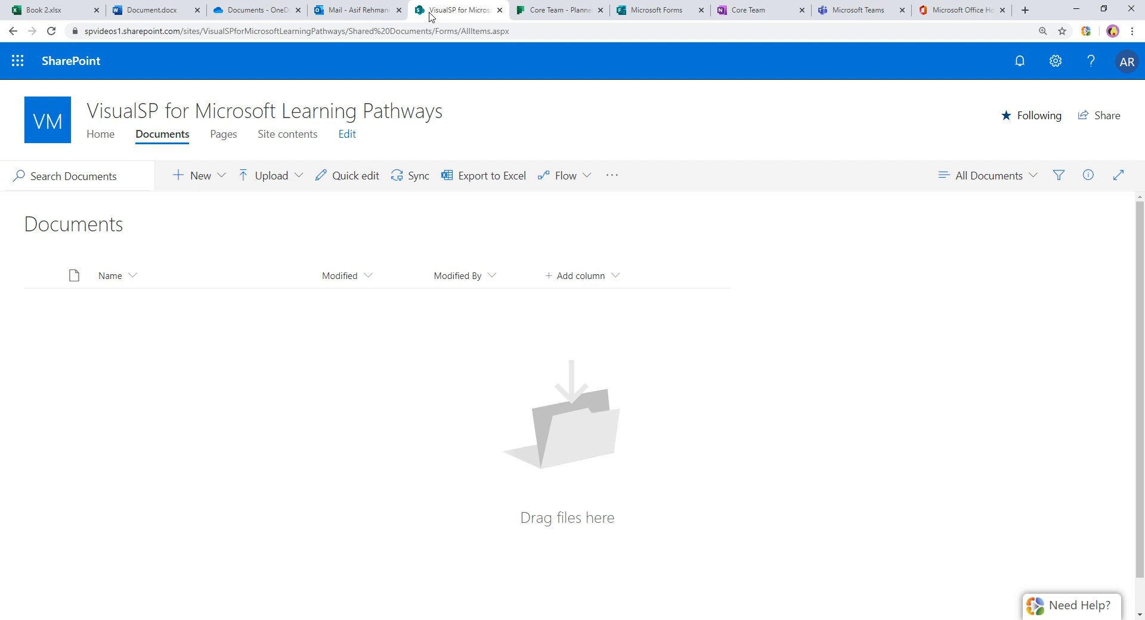
left_click(255, 10)
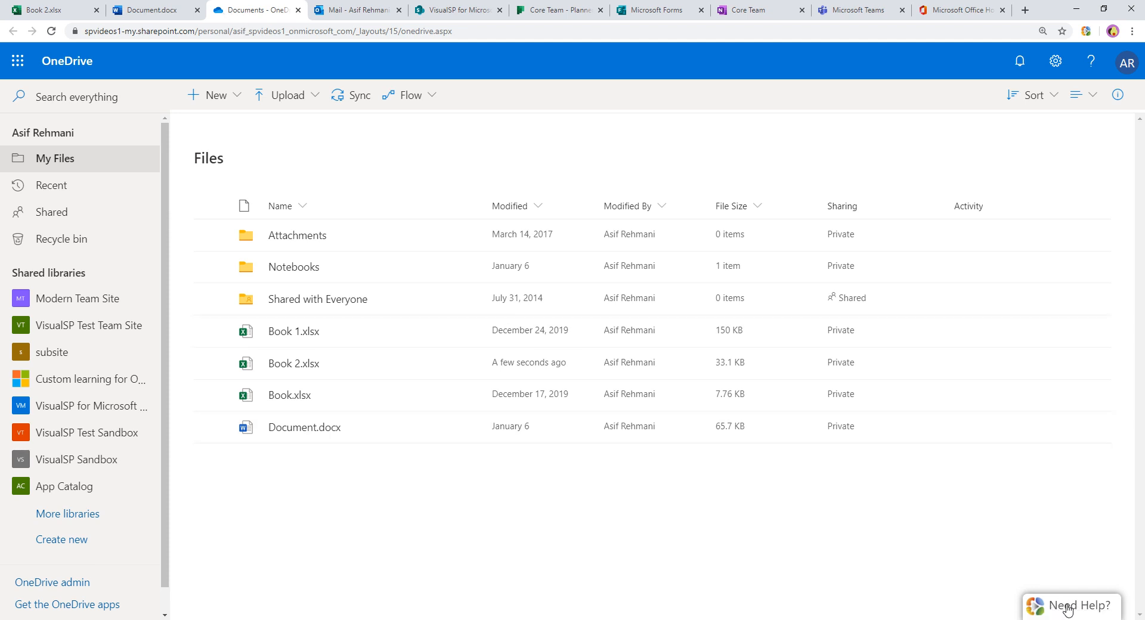
left_click(1071, 606)
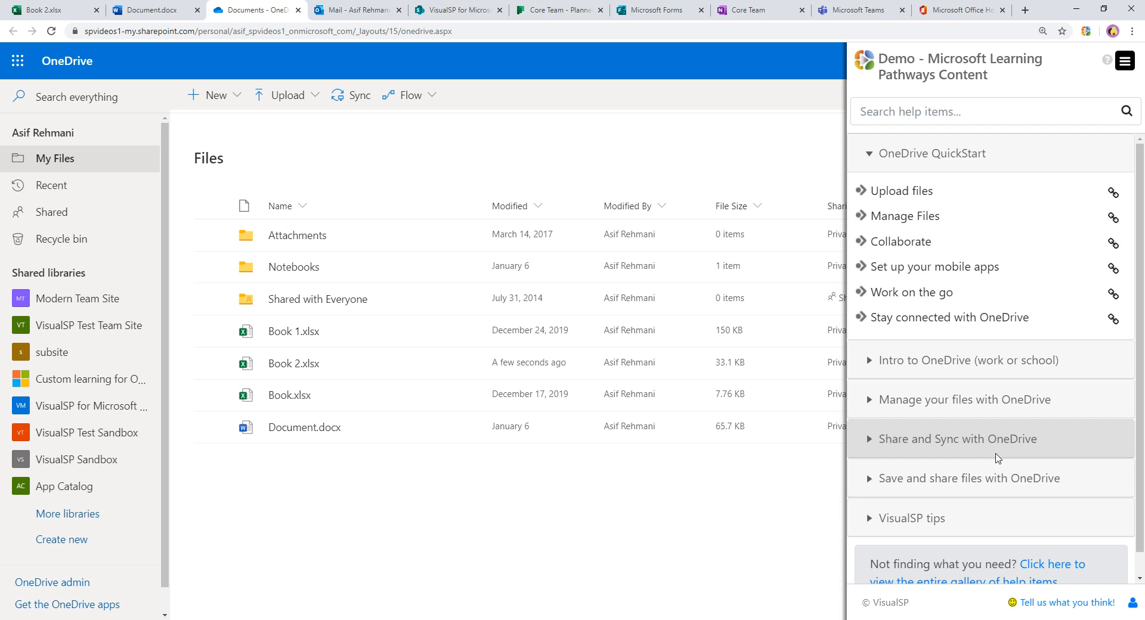
mouse_move(903, 191)
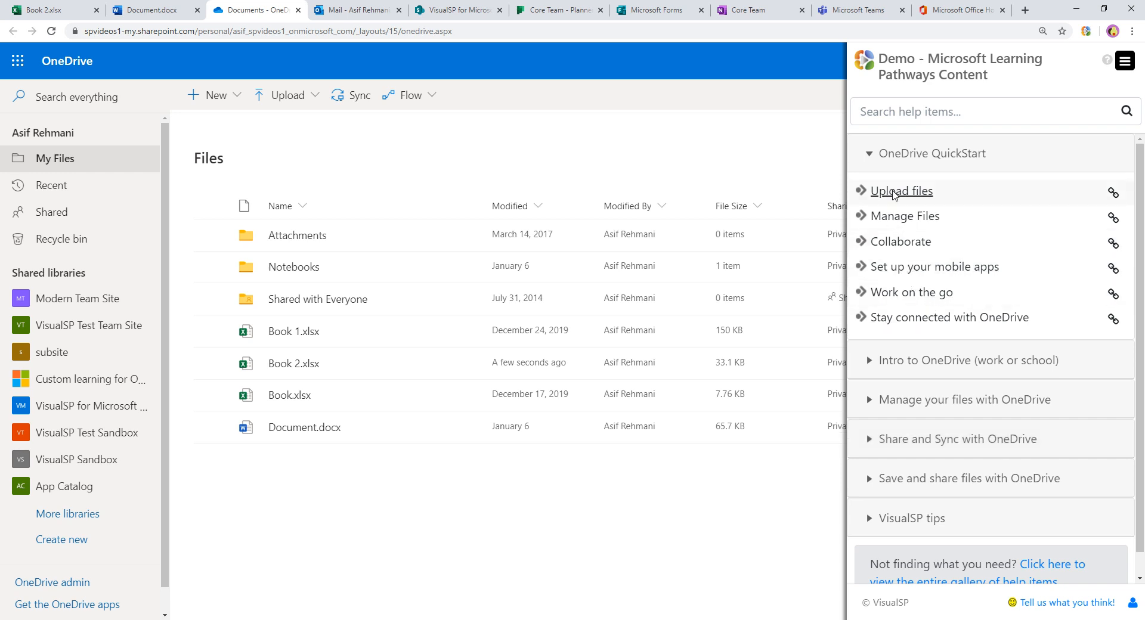
left_click(903, 191)
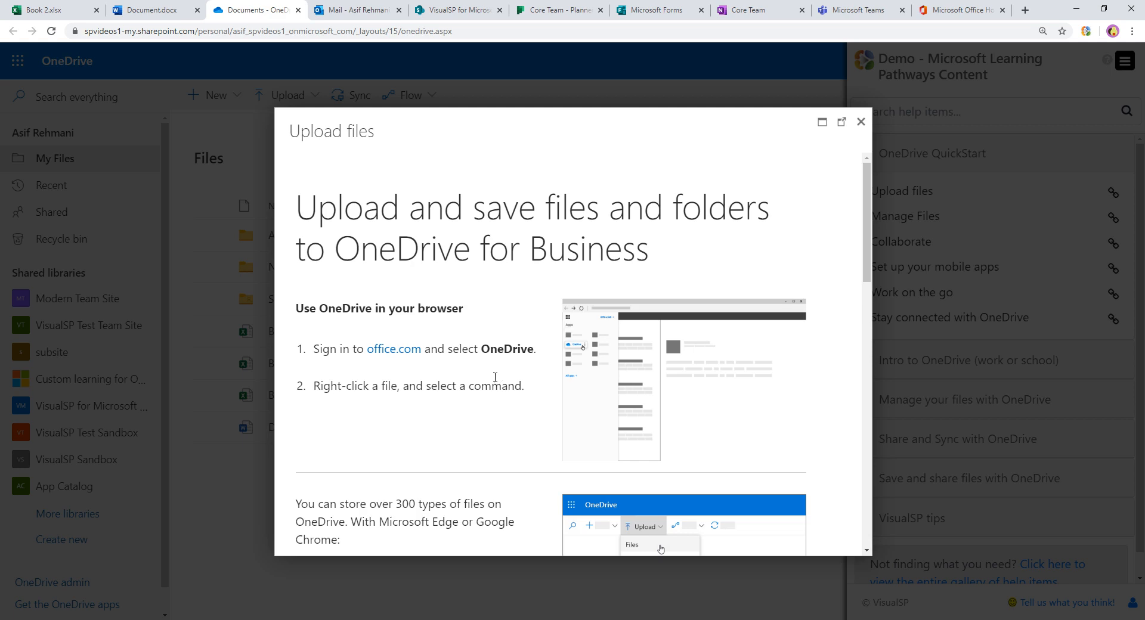
scroll("down", 3)
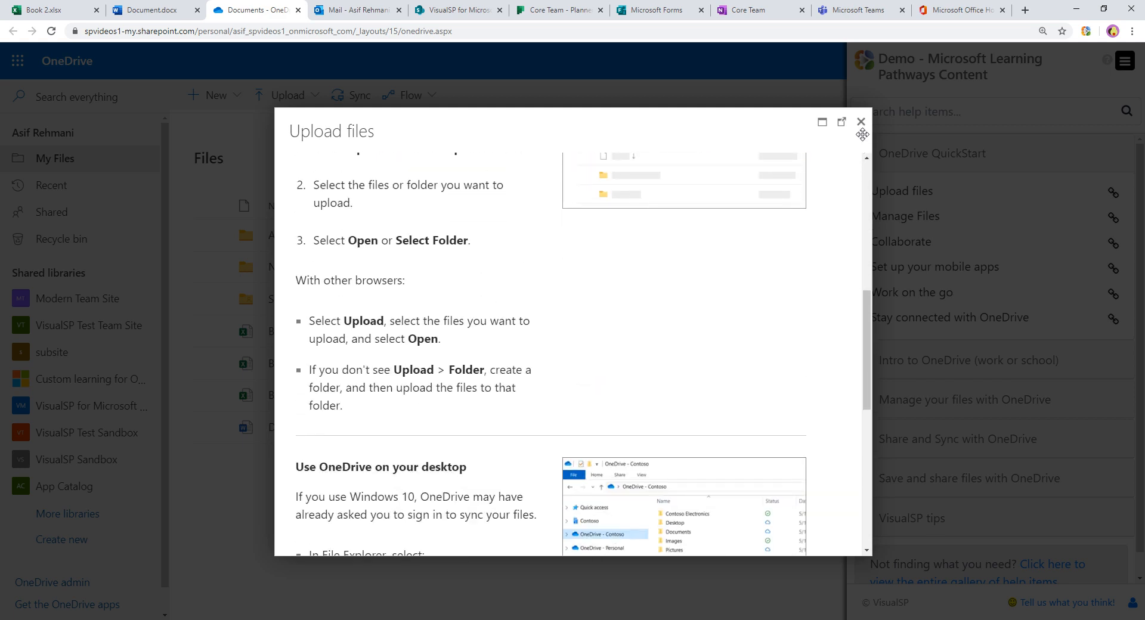
left_click(861, 121)
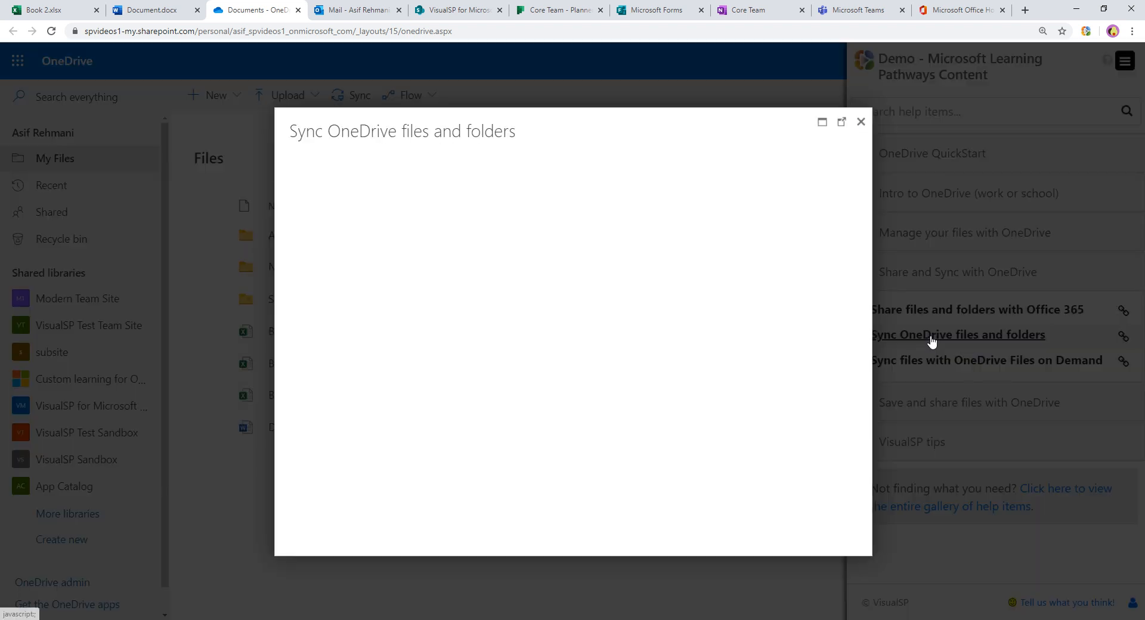
left_click(957, 335)
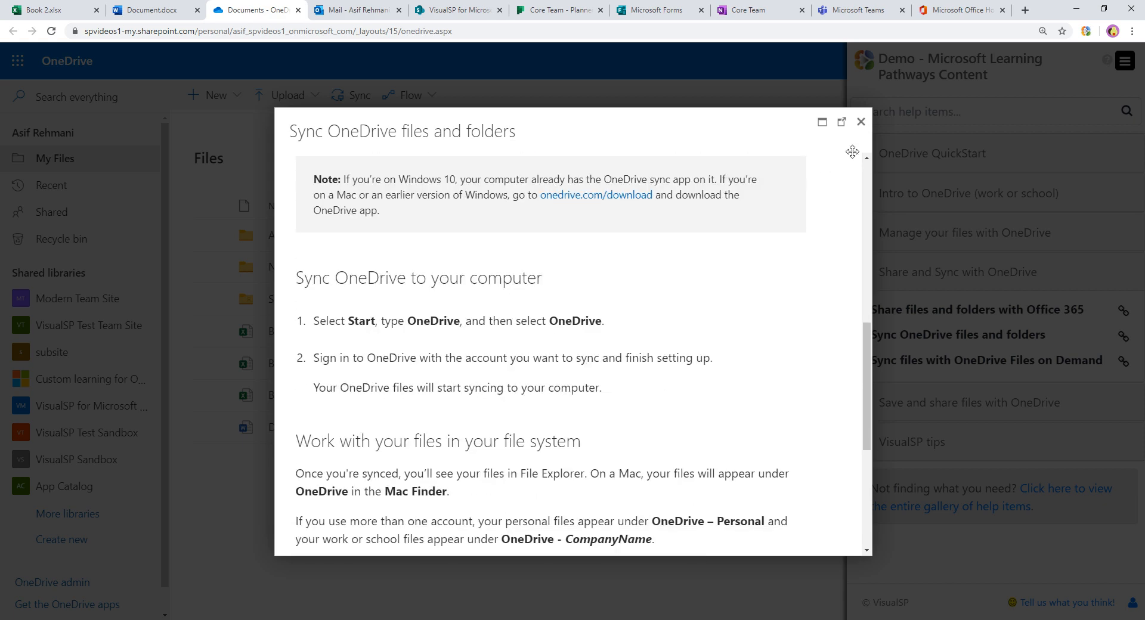
left_click(862, 121)
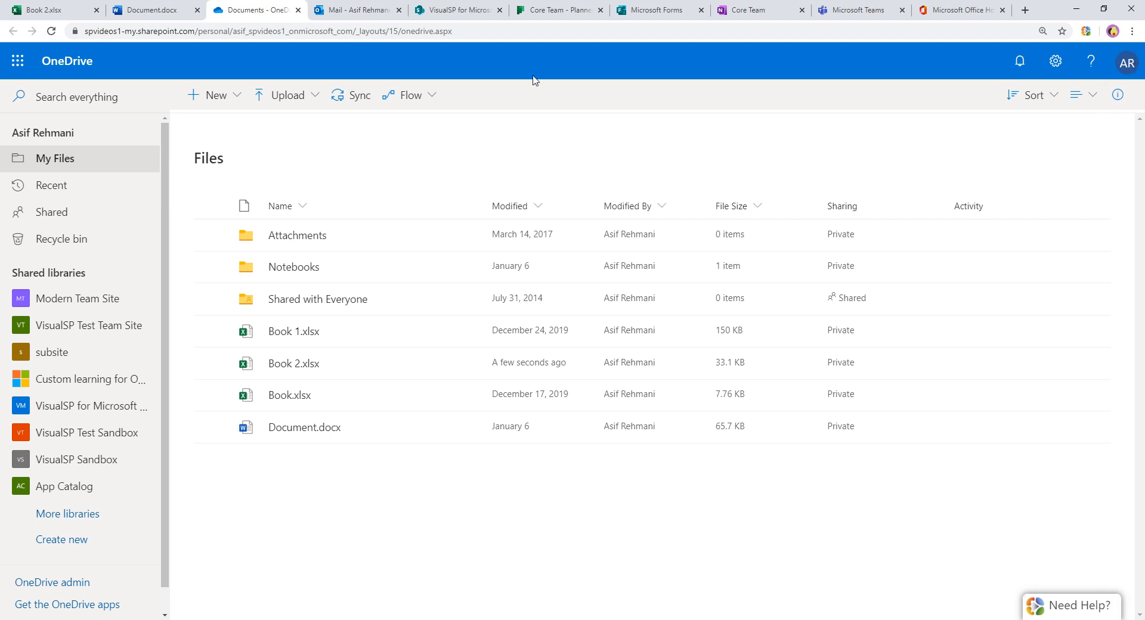
Step: In the Word résumé, view and close the help articles on adding a page border and changing margins
left_click(146, 10)
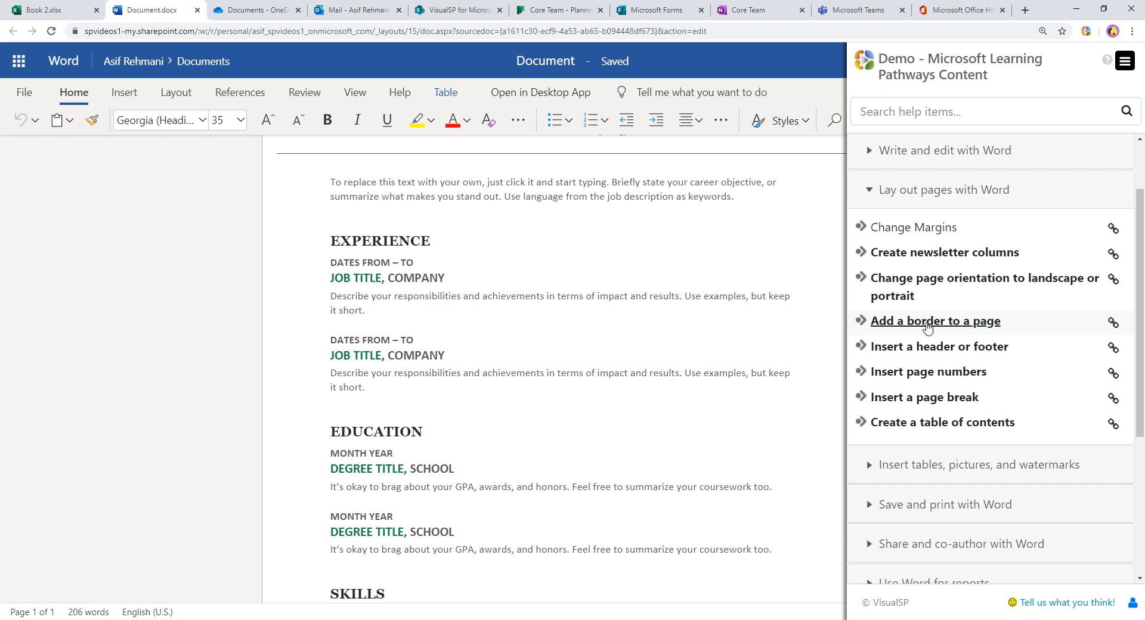
left_click(935, 321)
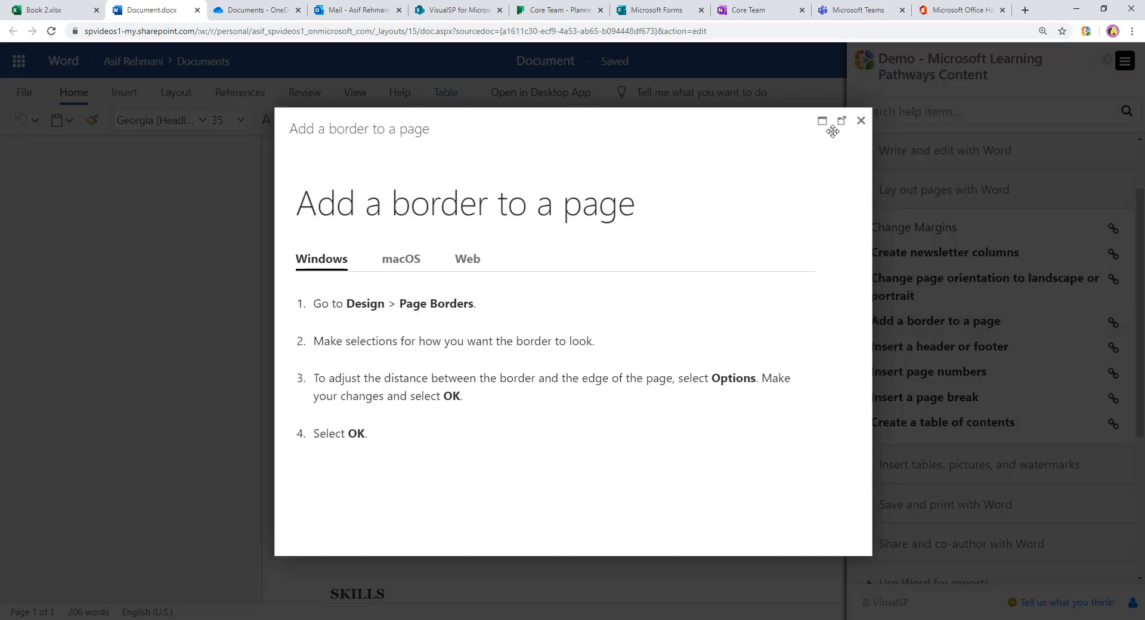
left_click(912, 226)
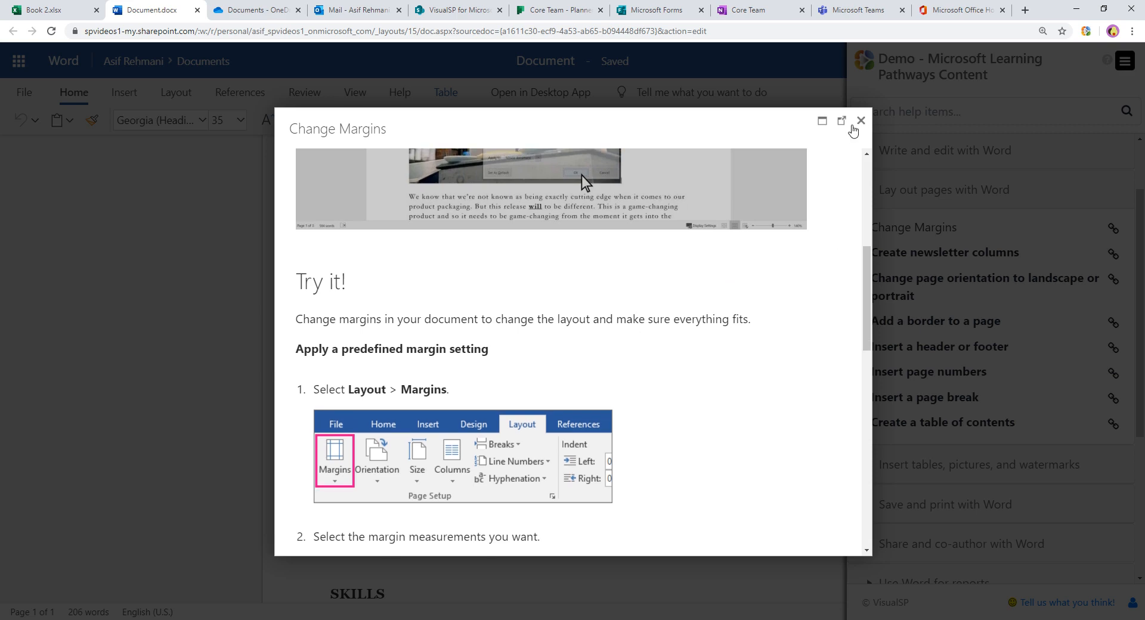
left_click(860, 120)
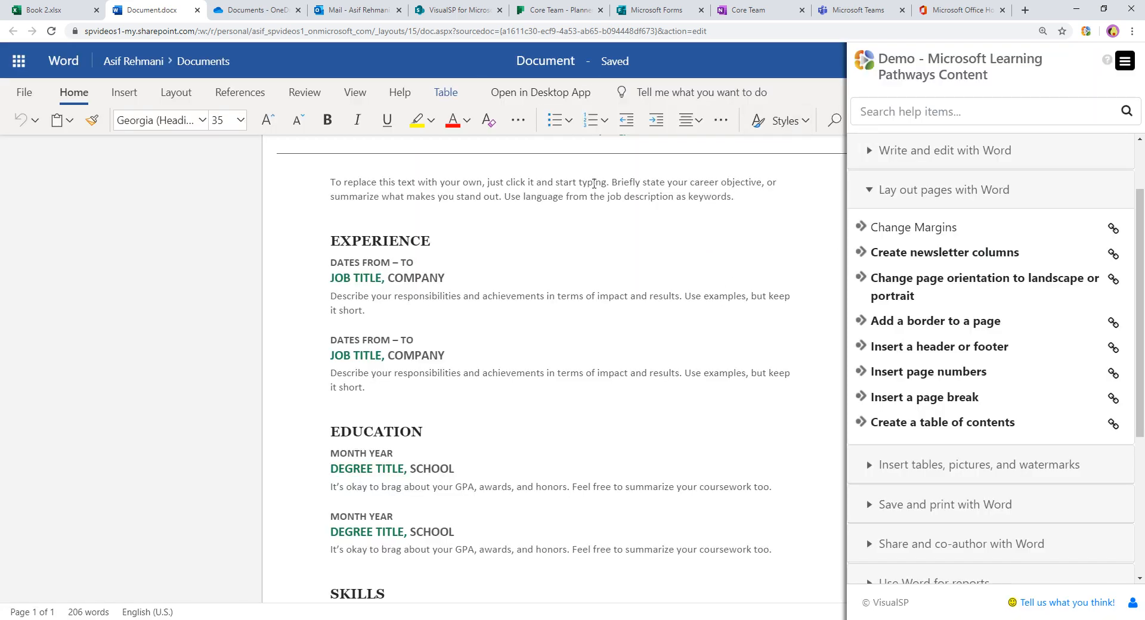
mouse_move(650, 14)
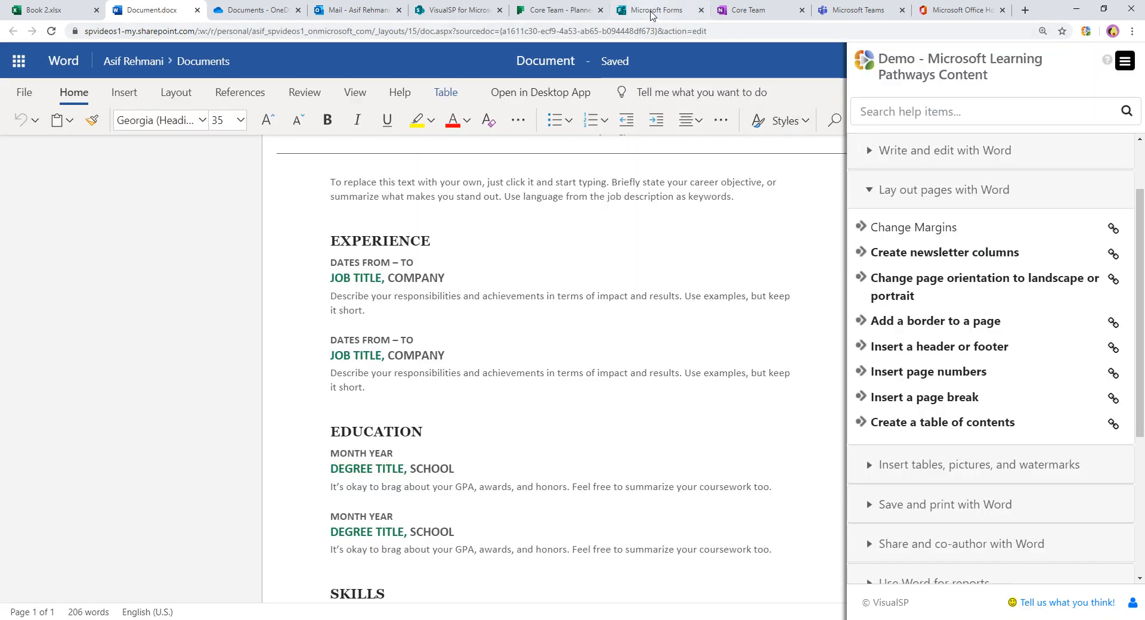
Step: Show Microsoft Forms with its Need Help panel, then switch to the OneNote Core Team Meeting page
left_click(654, 10)
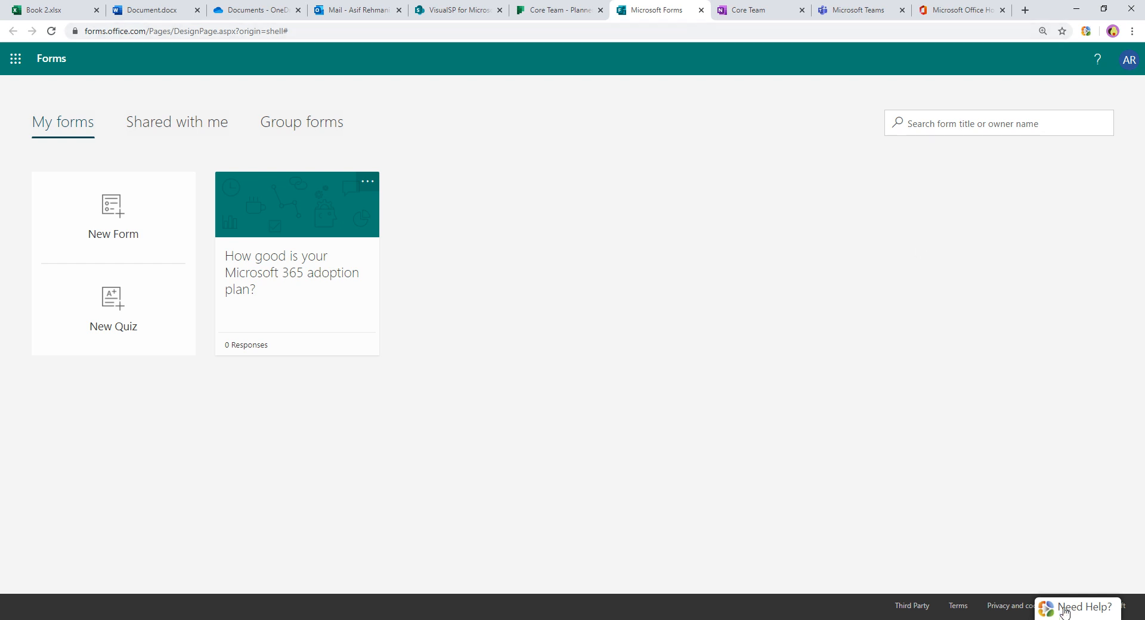
left_click(1084, 608)
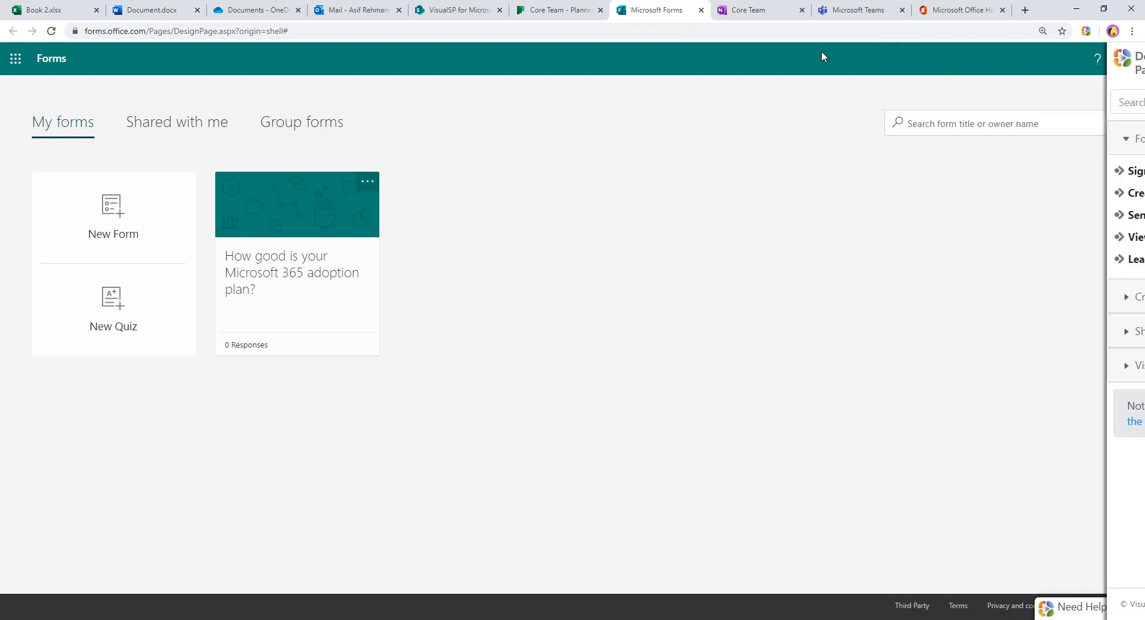
left_click(744, 9)
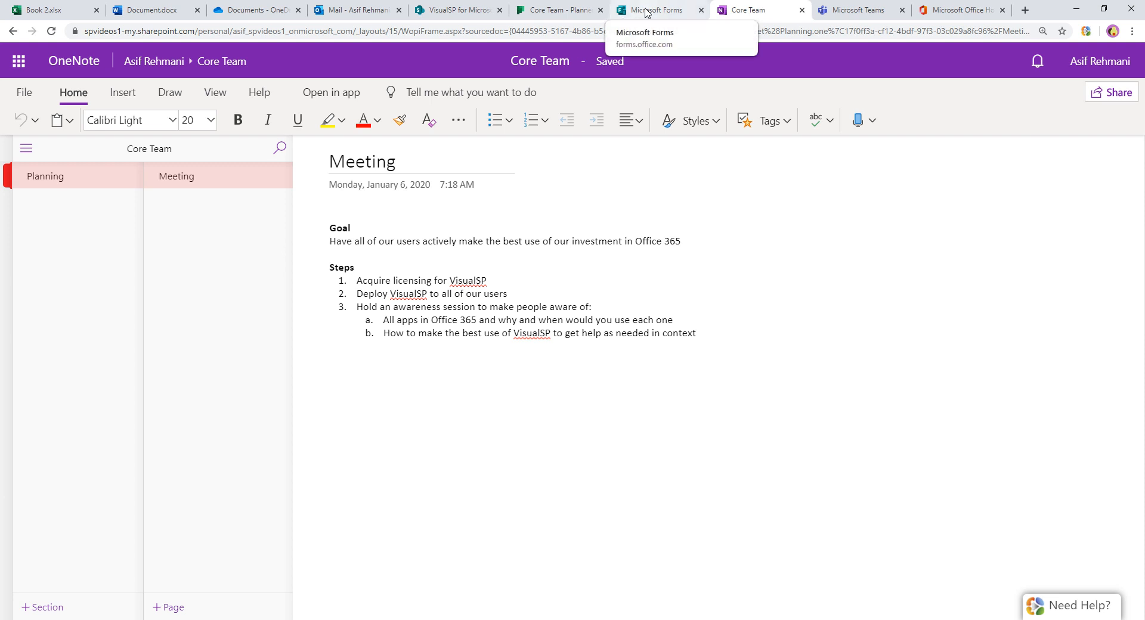
mouse_move(753, 9)
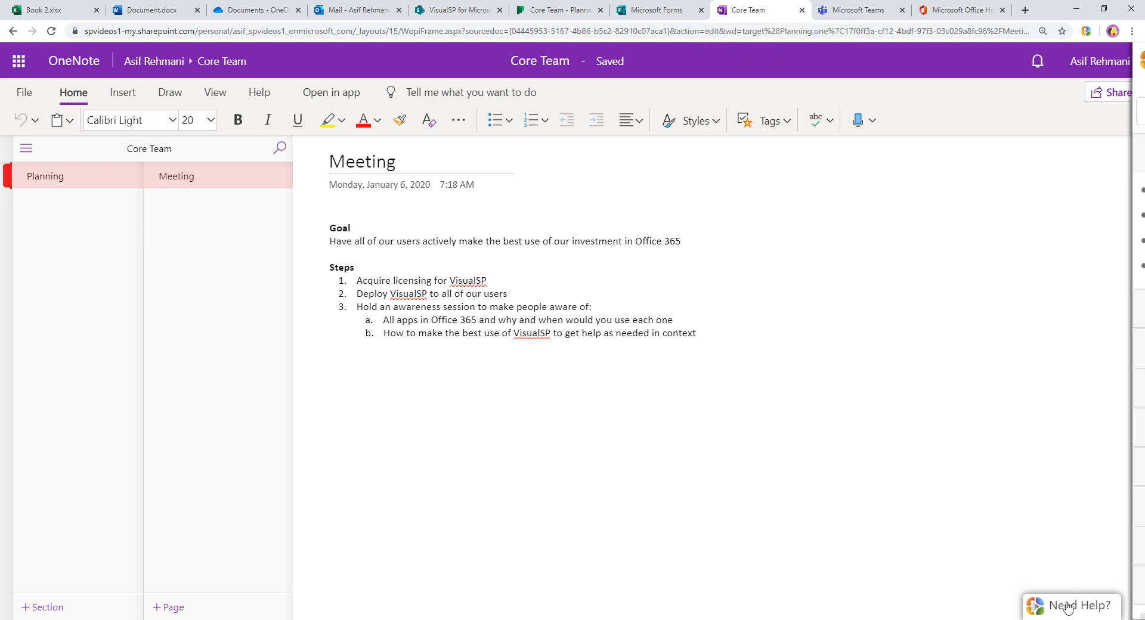
Step: Open the Need Help panel on the Meeting page and search the help items for 'teams'
left_click(1071, 606)
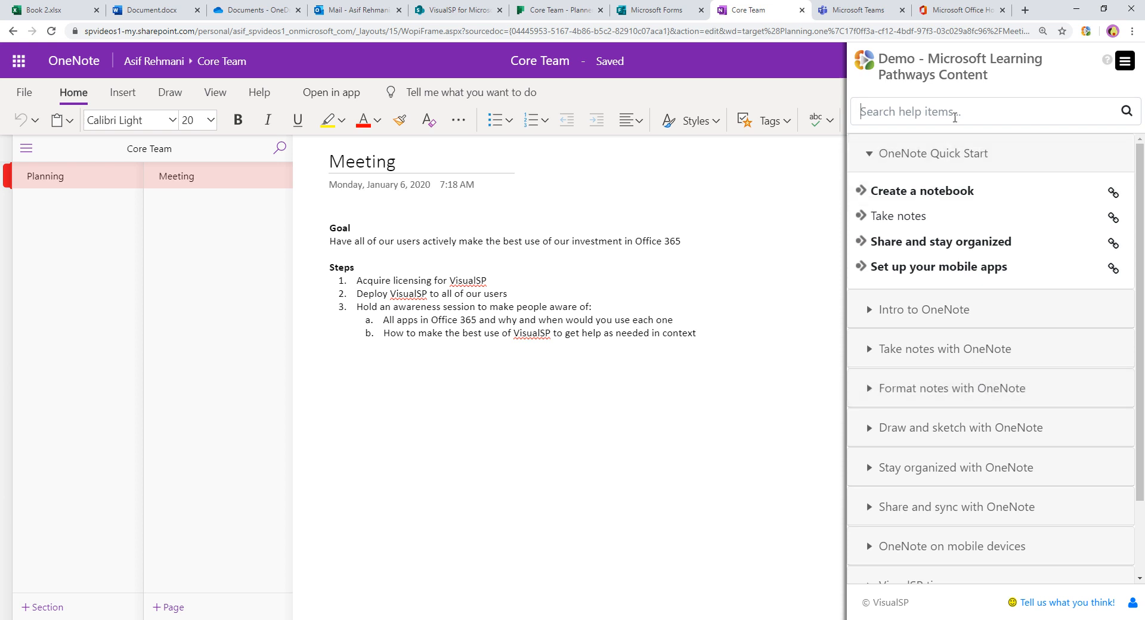
left_click(990, 113)
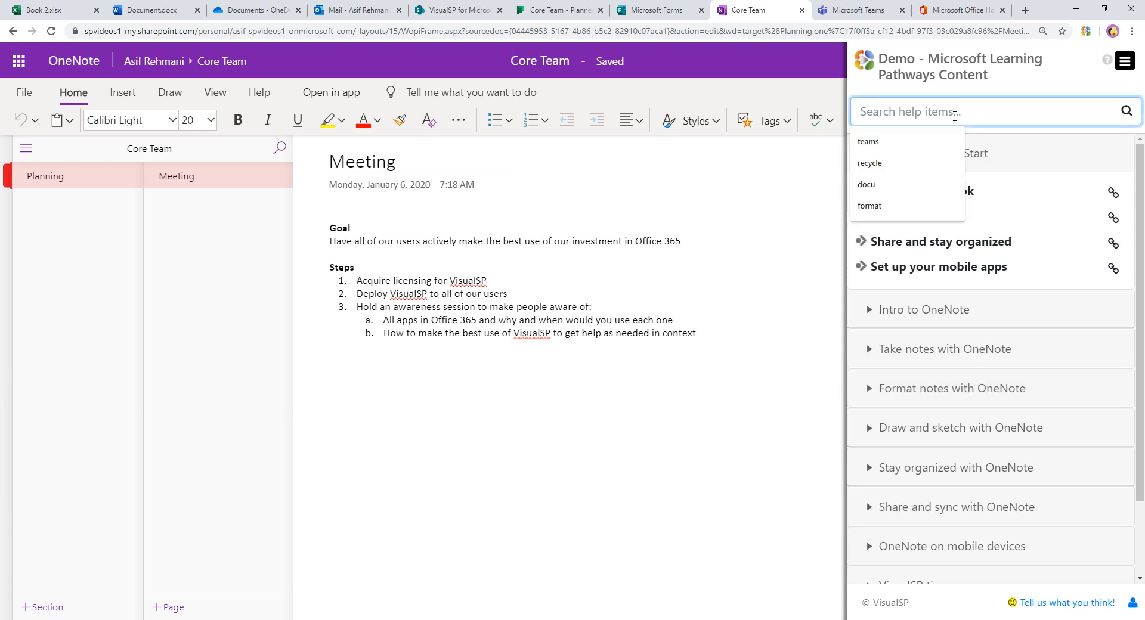
type("teams")
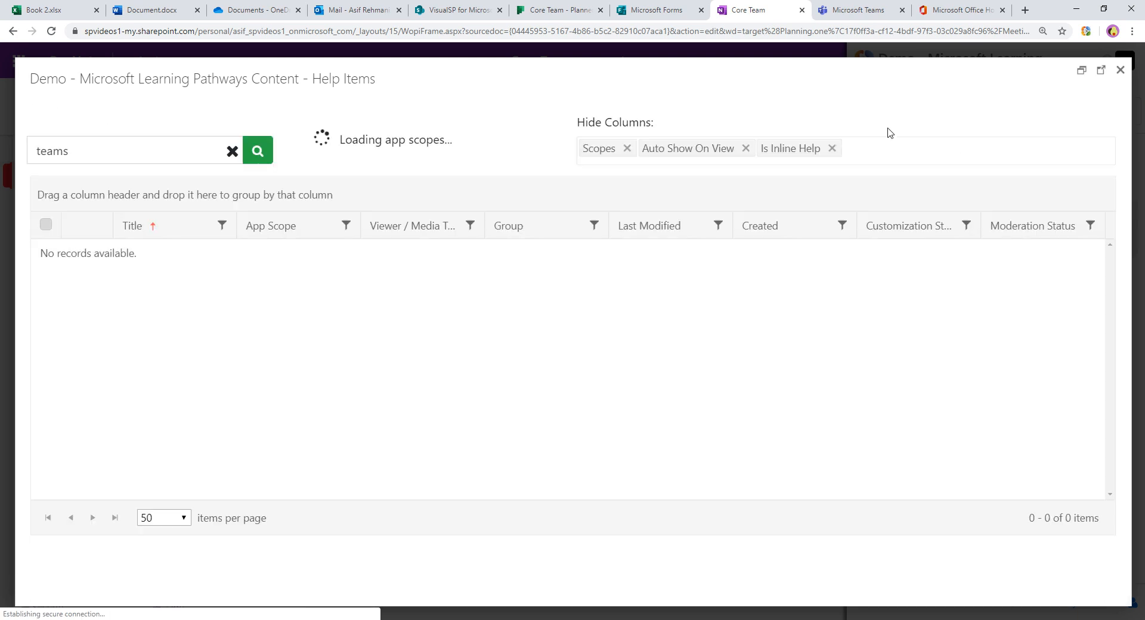
Step: Run the 'teams' search and preview the 'Add tabs to teams' help item
left_click(257, 150)
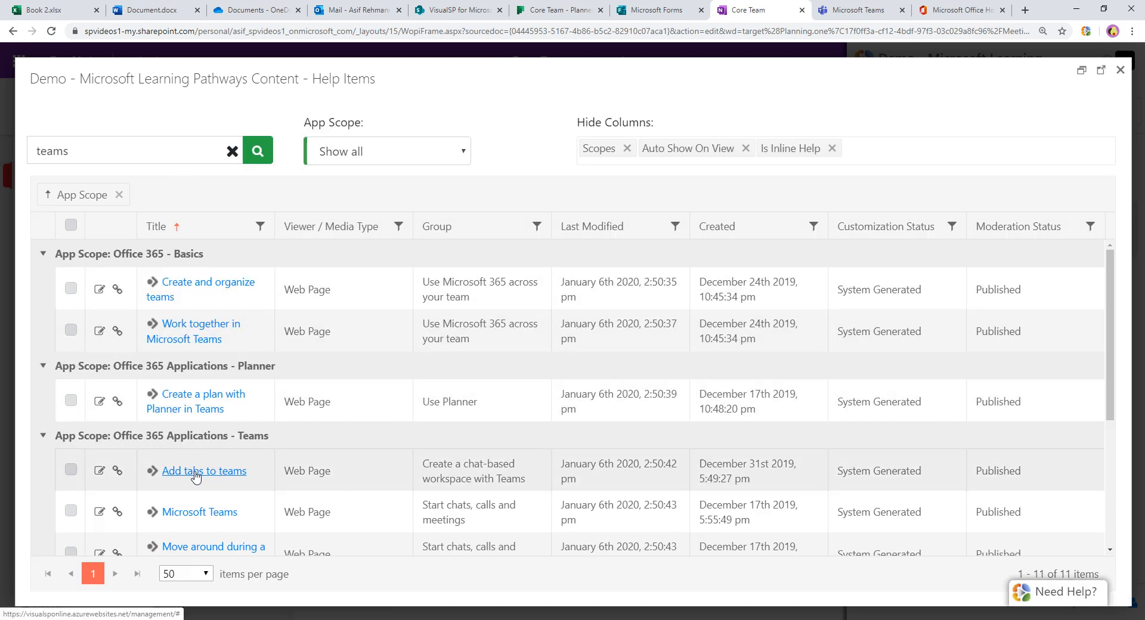
left_click(204, 470)
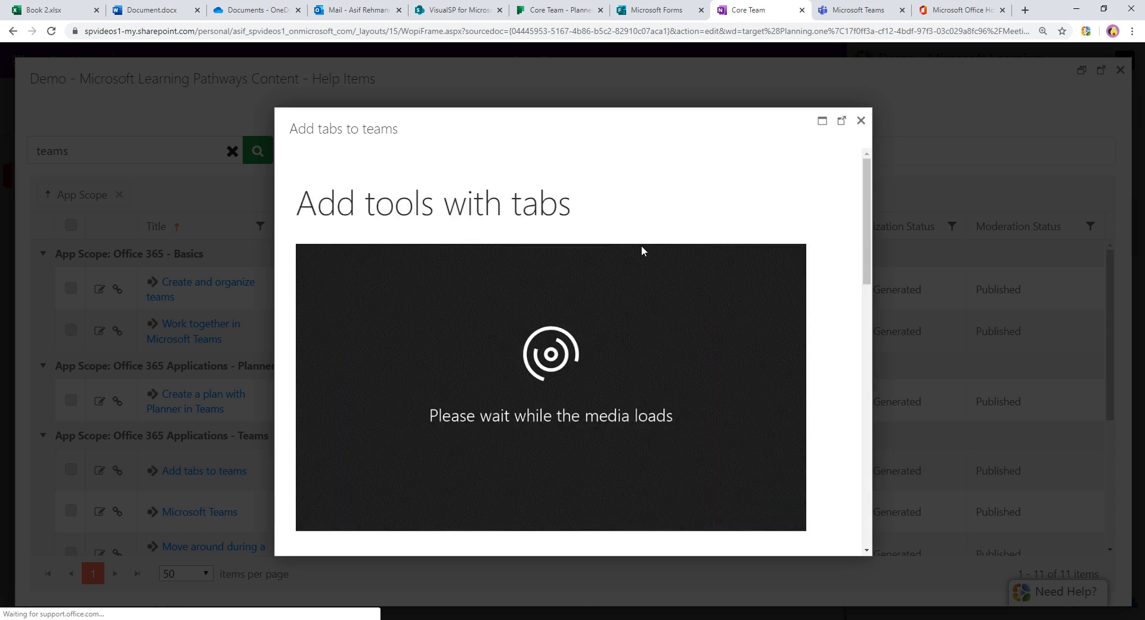
left_click(860, 121)
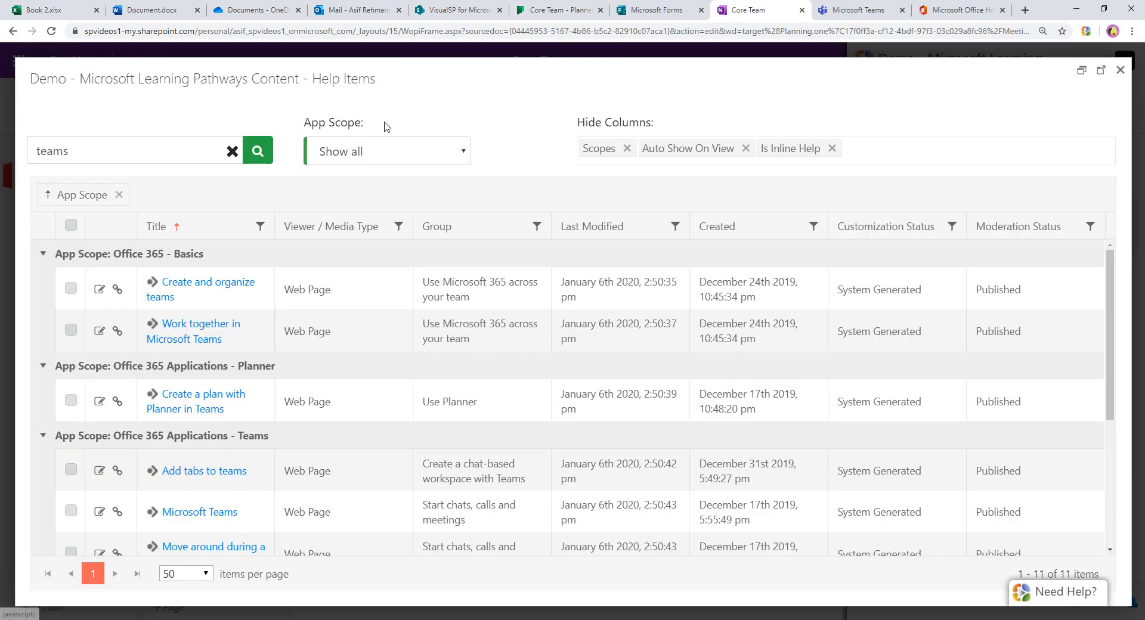
Step: Filter the results to the Teams app scope, leaving eight items listed
left_click(387, 152)
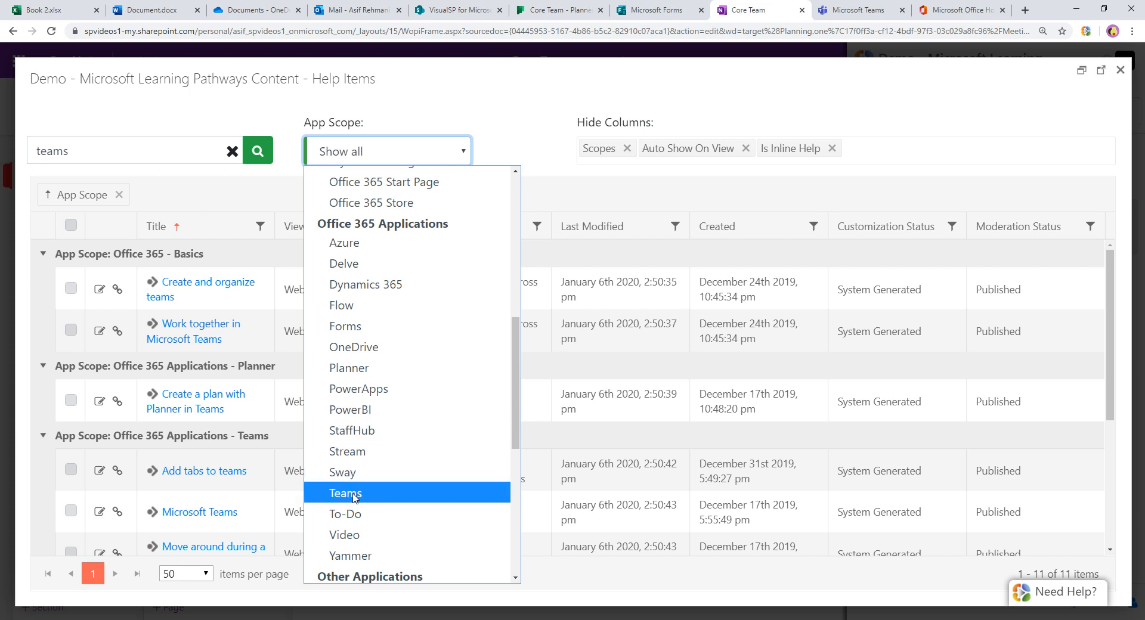
left_click(345, 493)
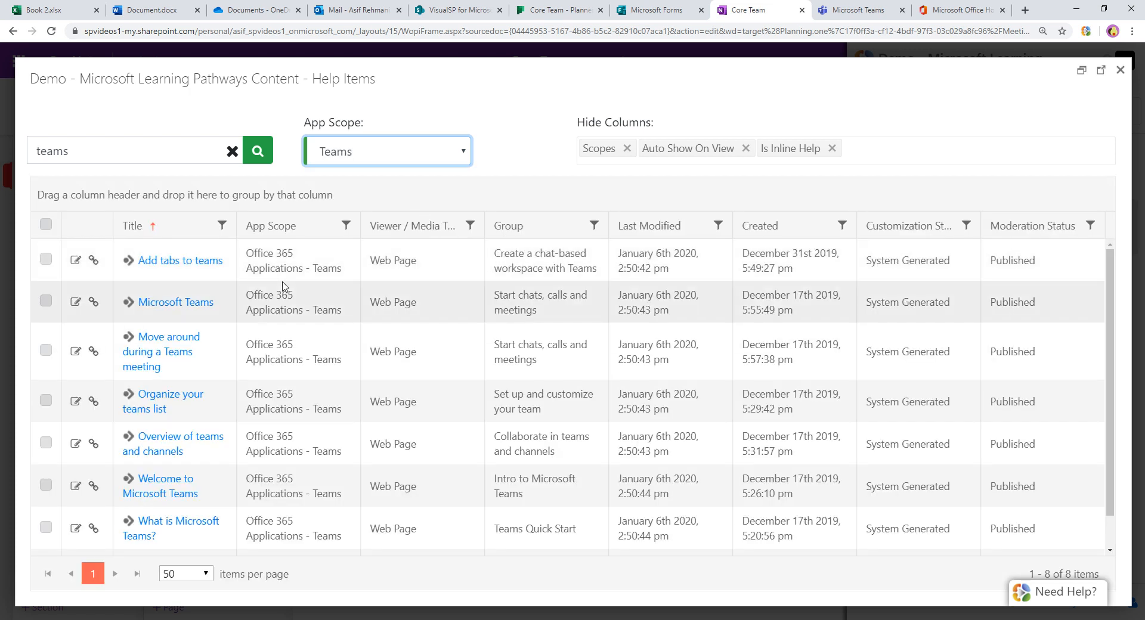
mouse_move(272, 292)
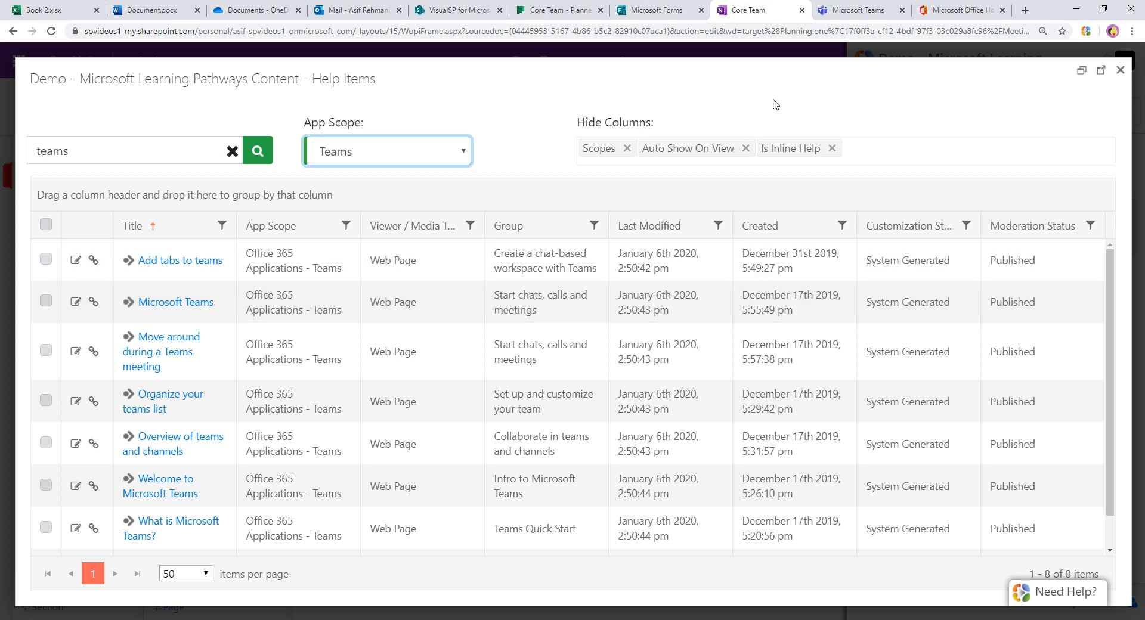
mouse_move(836, 104)
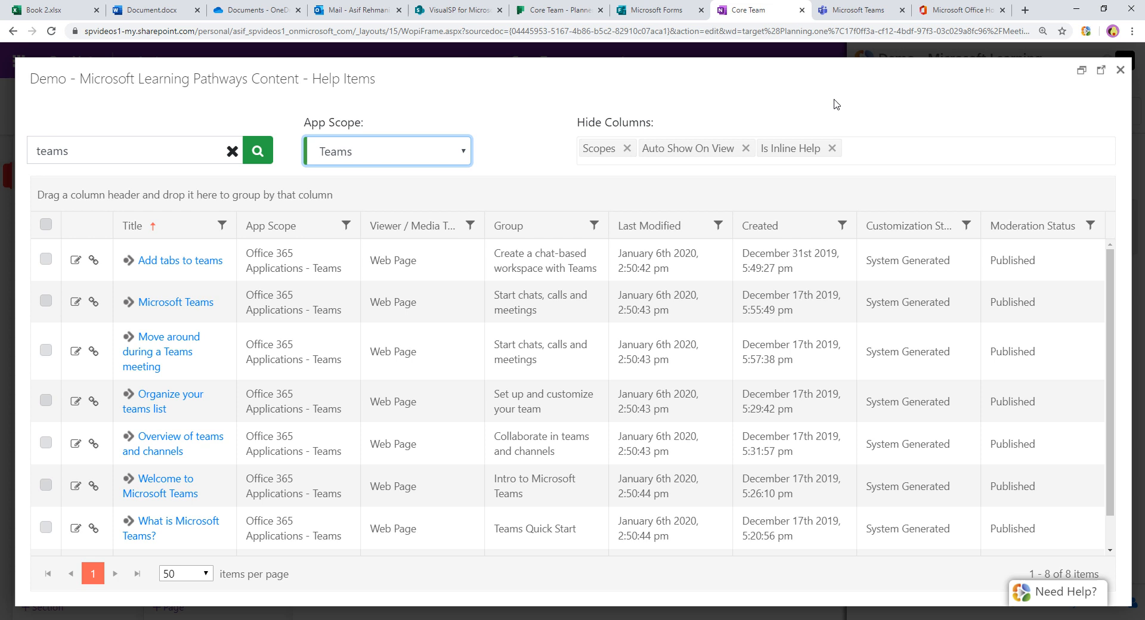
mouse_move(1026, 9)
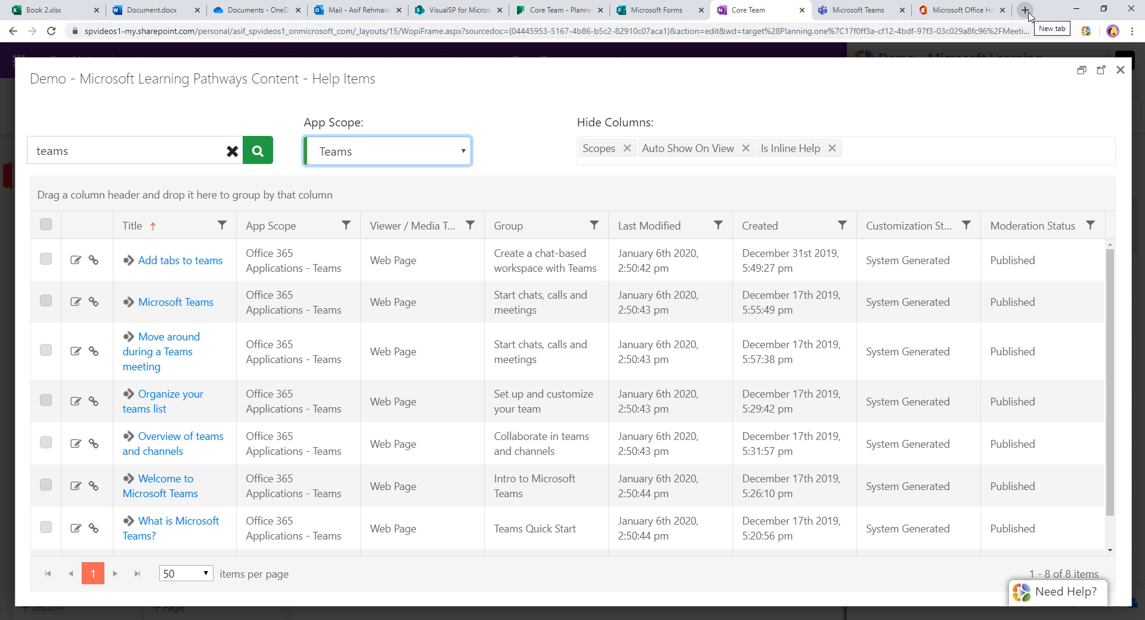
Step: Google 'visualsp plugin' and open the VisualSP Online browser extension install guide
left_click(1026, 10)
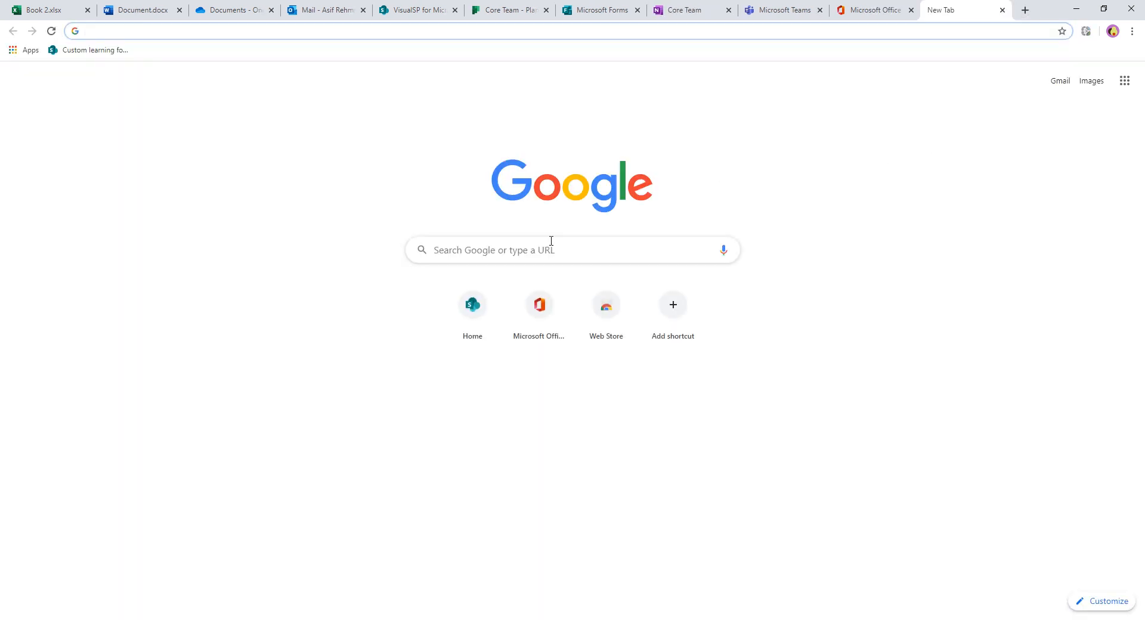
mouse_move(644, 227)
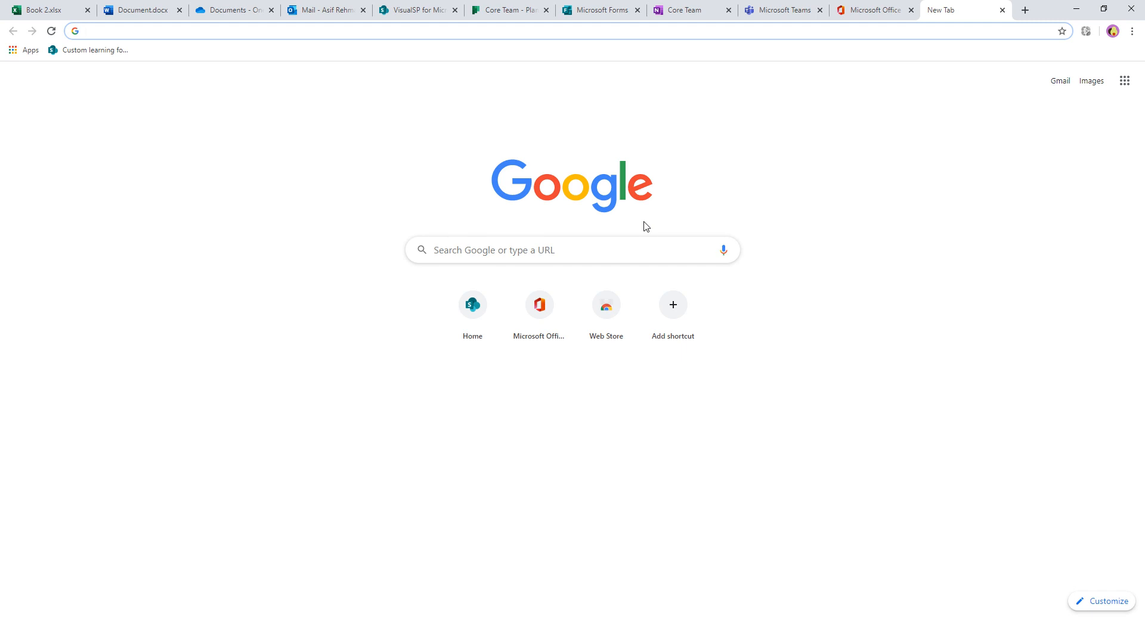
type("visuas")
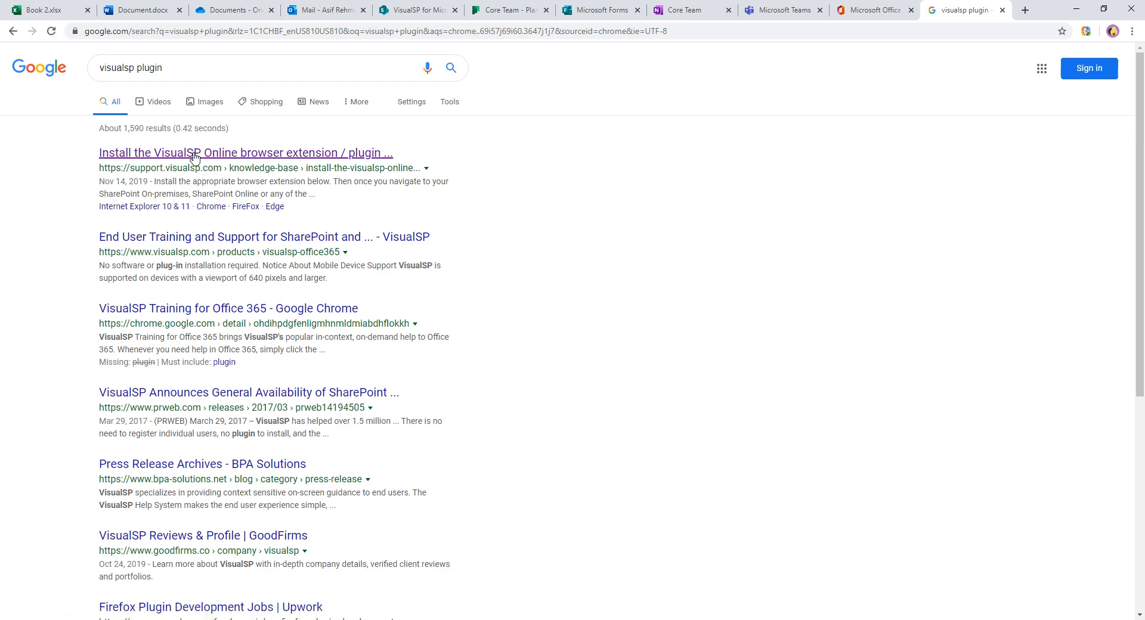
left_click(244, 153)
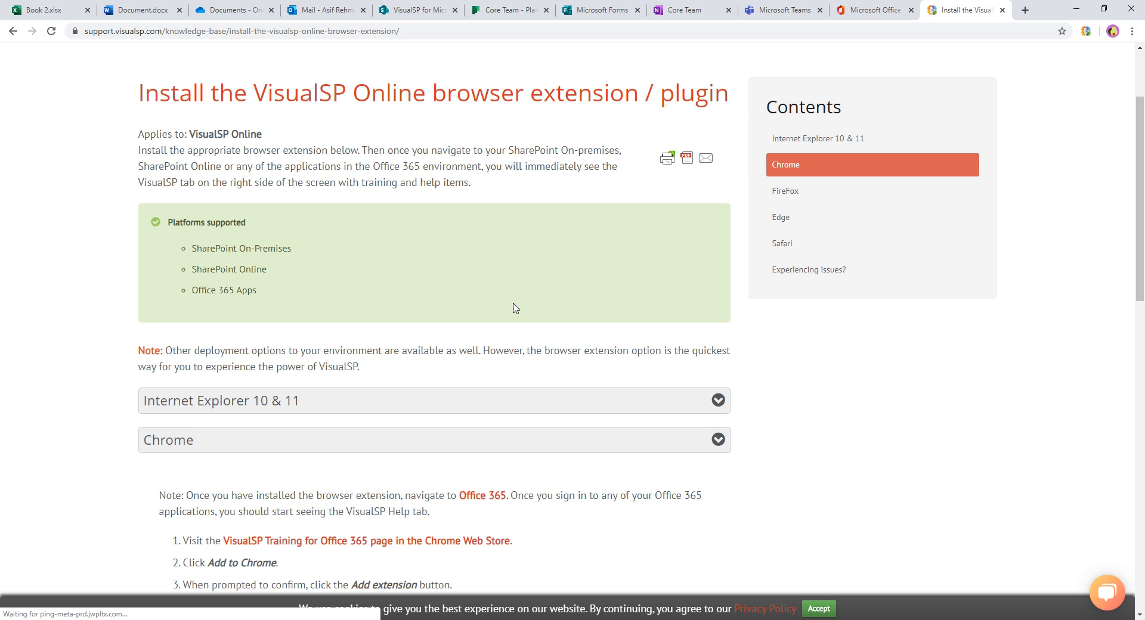
scroll("down", 3)
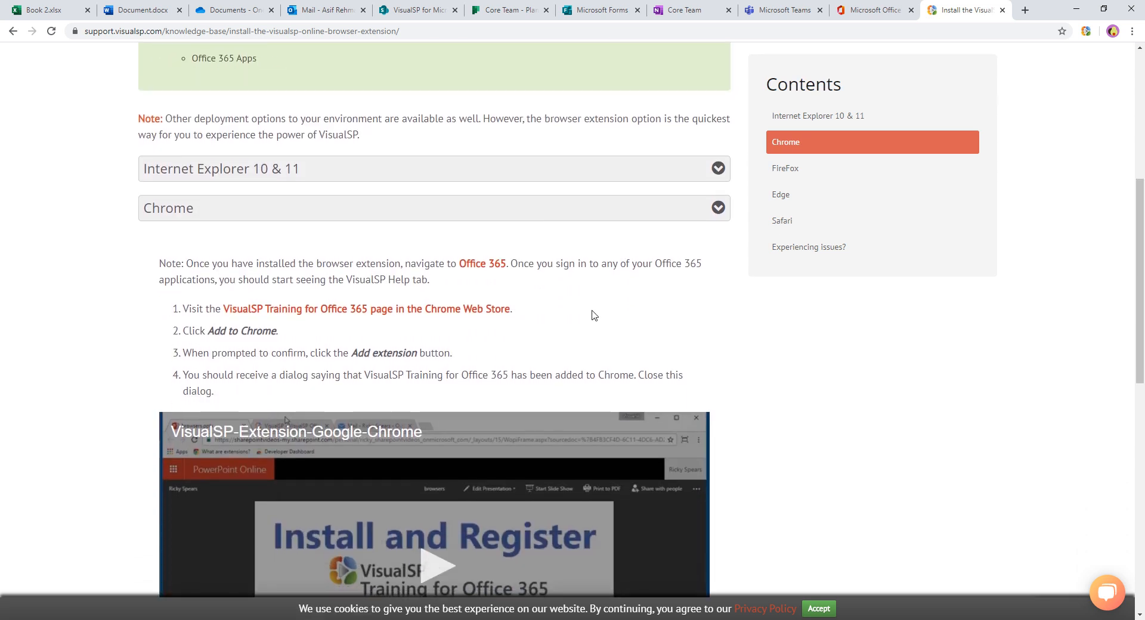
scroll("down", 3)
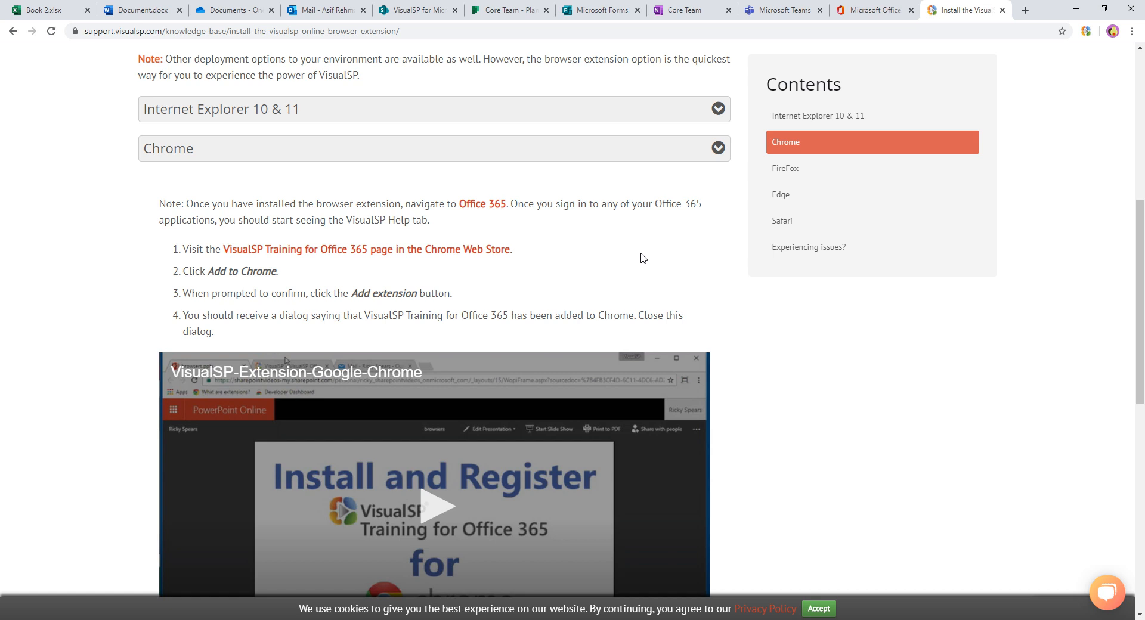